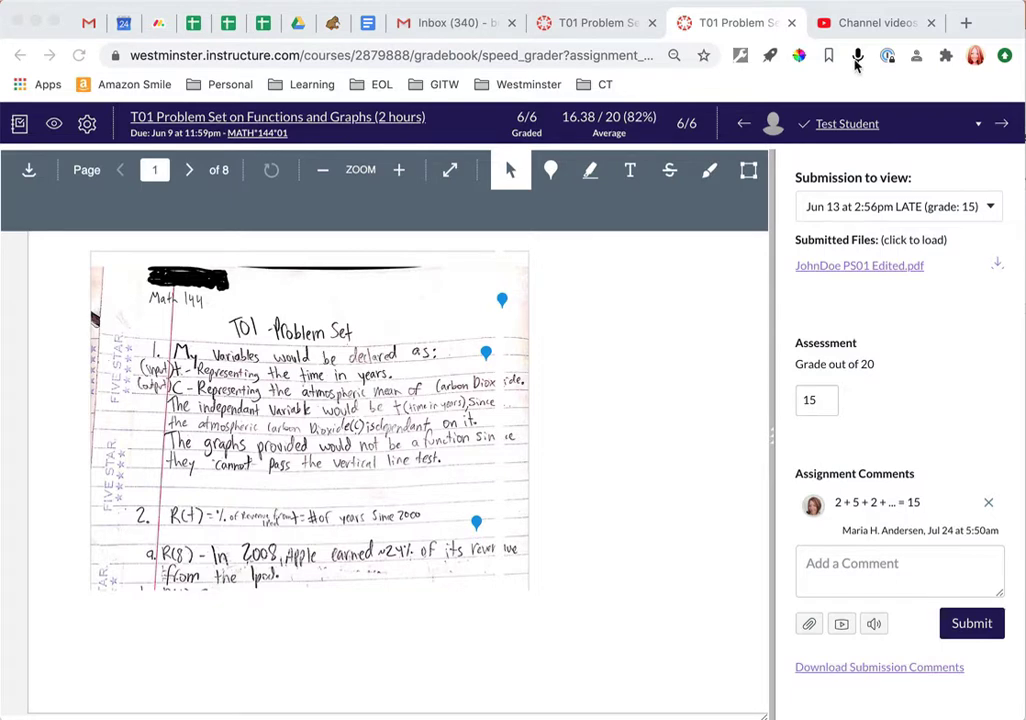
Dictate the comment 'Hytest student, when you want to declare a variable you can just write T equals the time in years' via Voice In
left_click(856, 56)
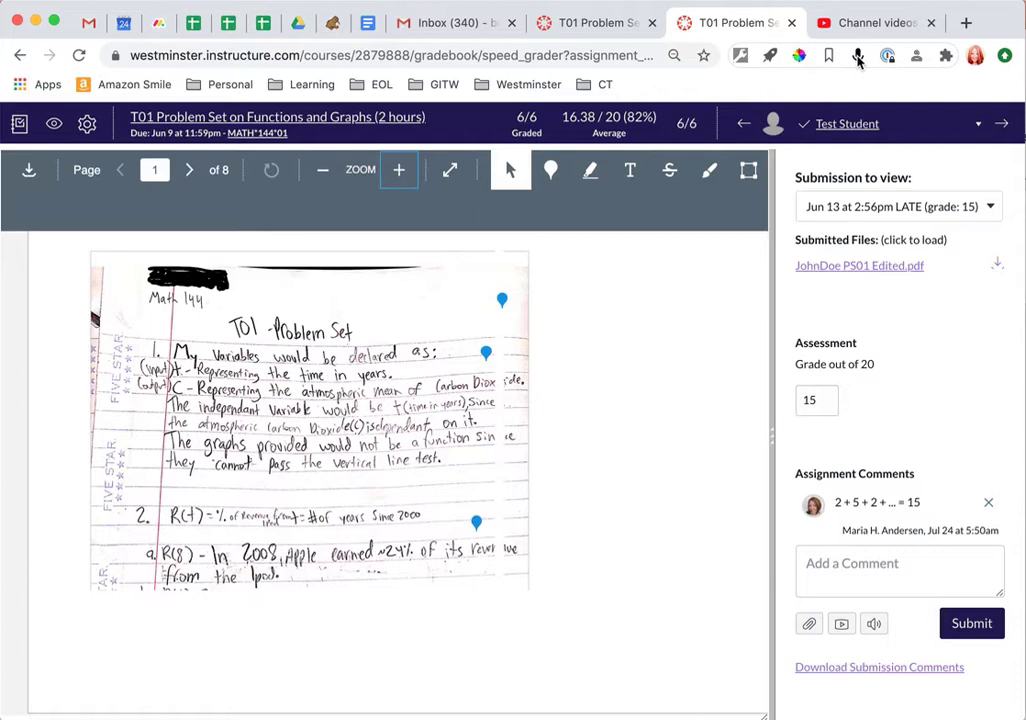
left_click(900, 572)
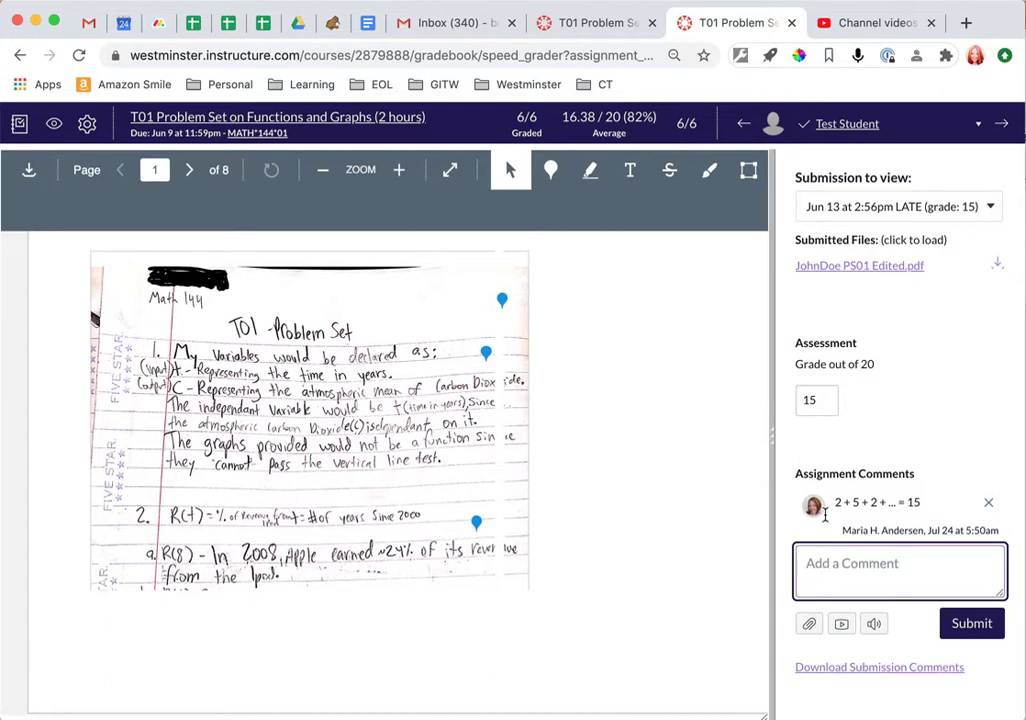
left_click(858, 56)
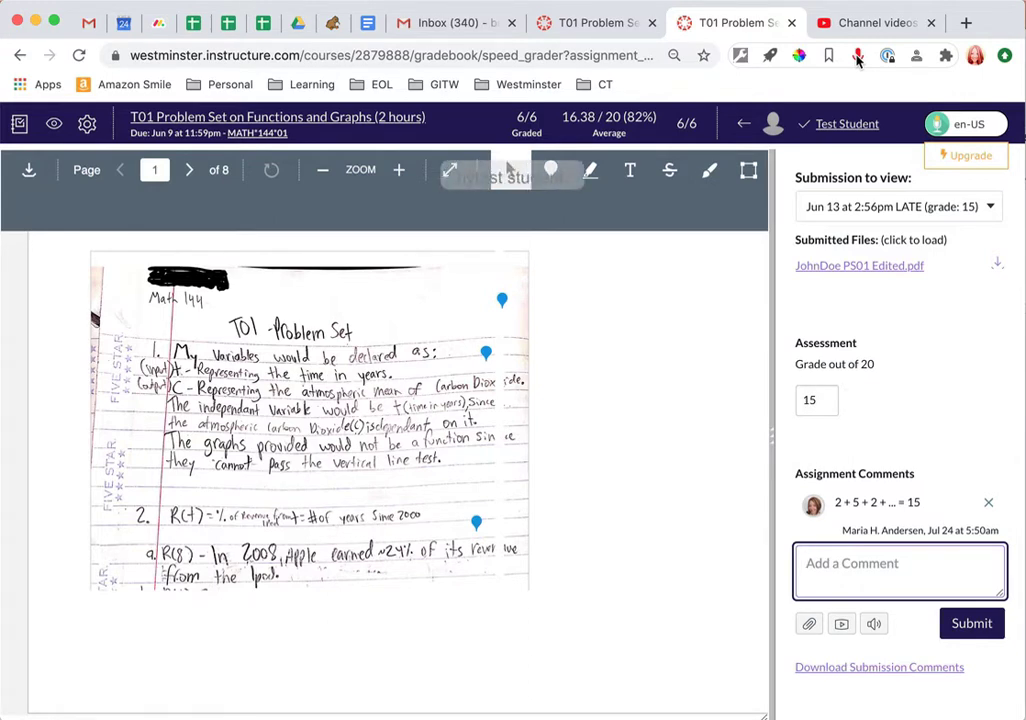
type("Hytest student,")
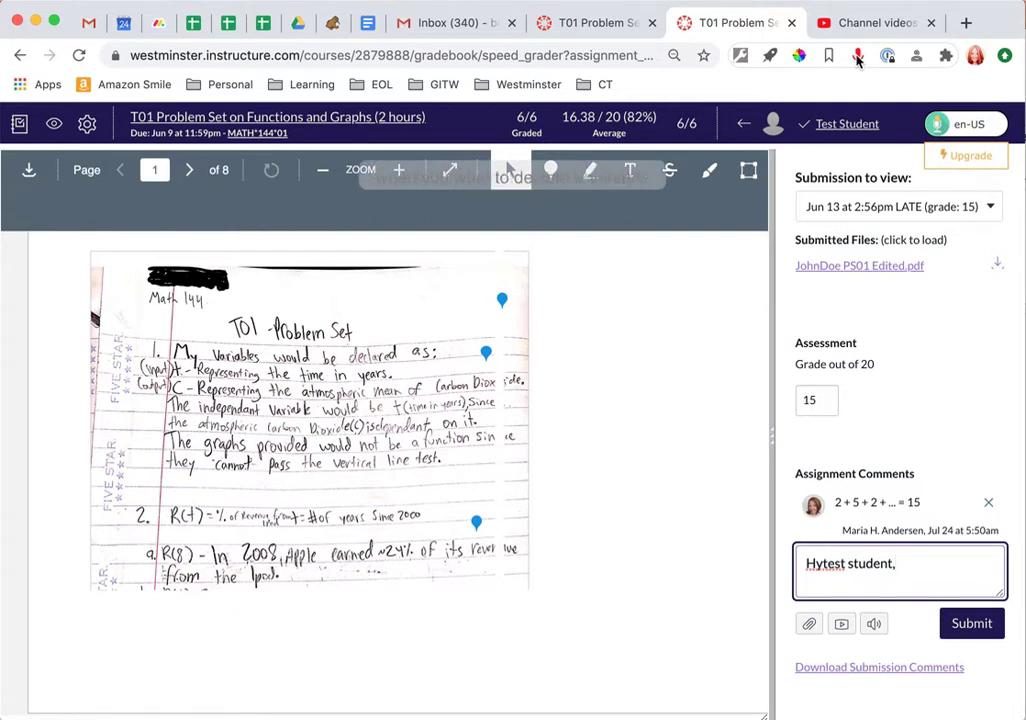
type("when you want to declare a variable")
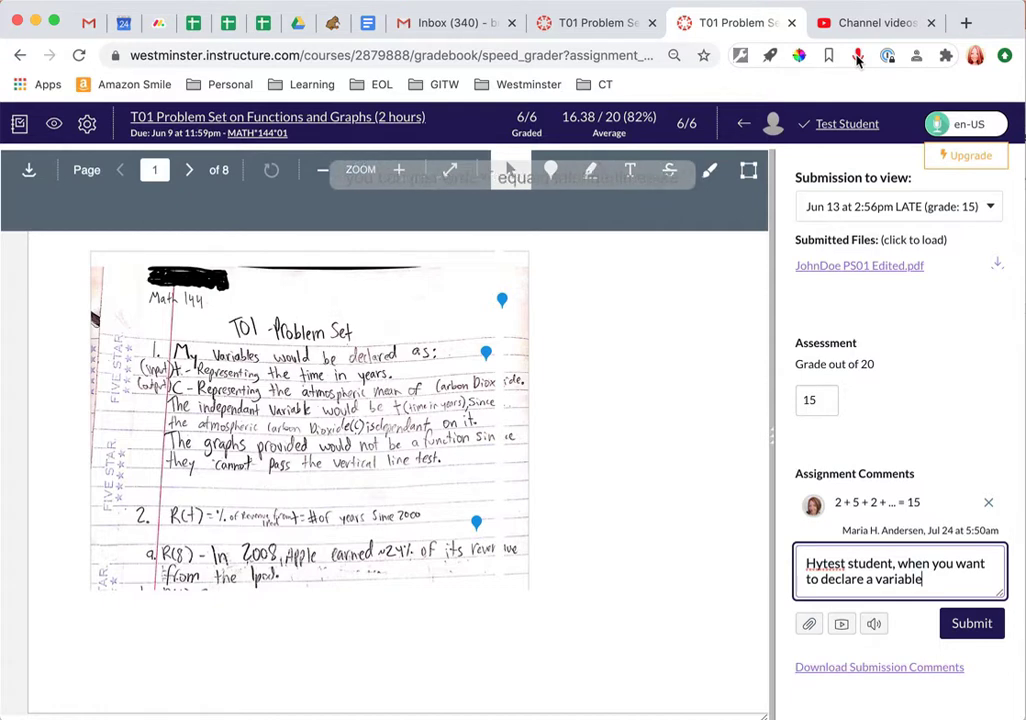
type("you can just write T equals the time in years")
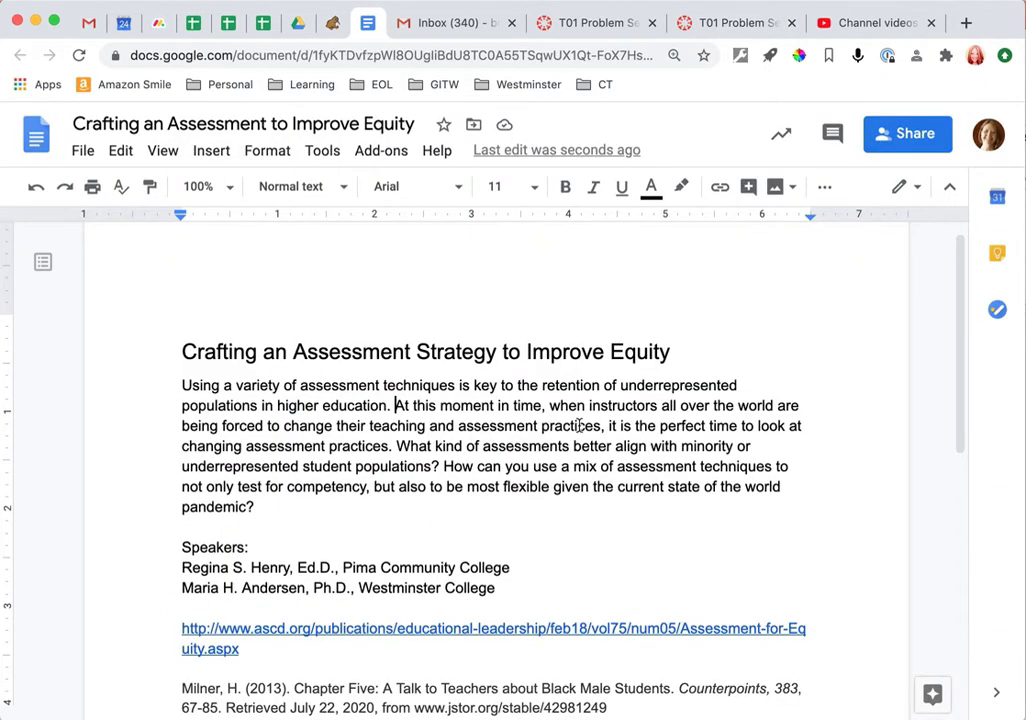
Comment on the 'At this moment in time' sentence and start Voice In dictation in it
left_click_drag(396, 404, 598, 426)
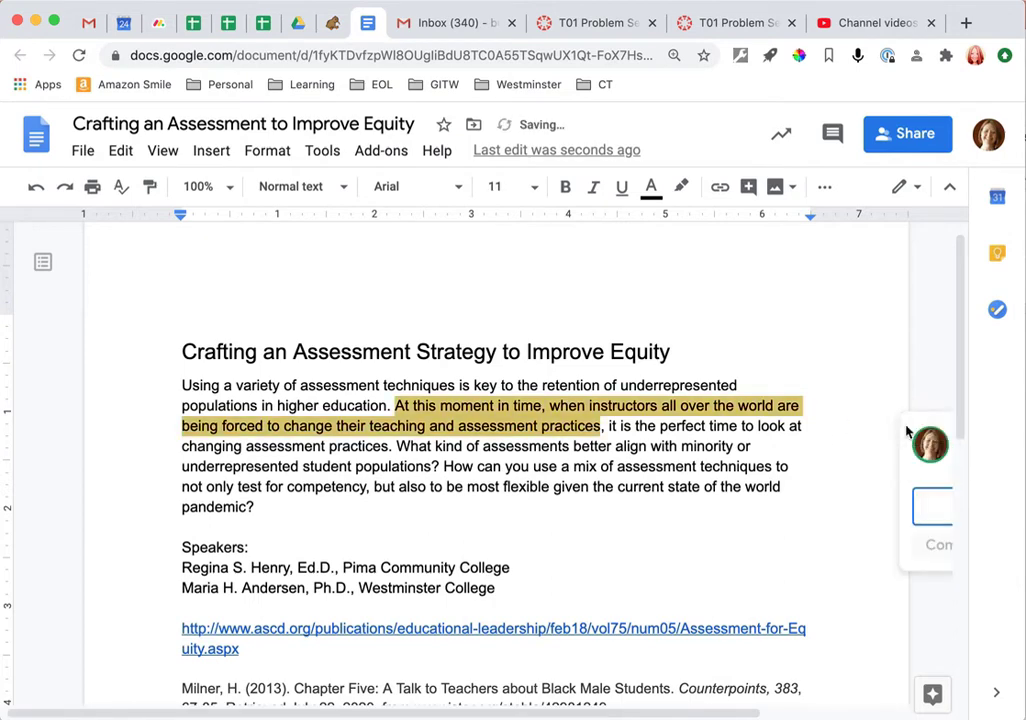
left_click(930, 500)
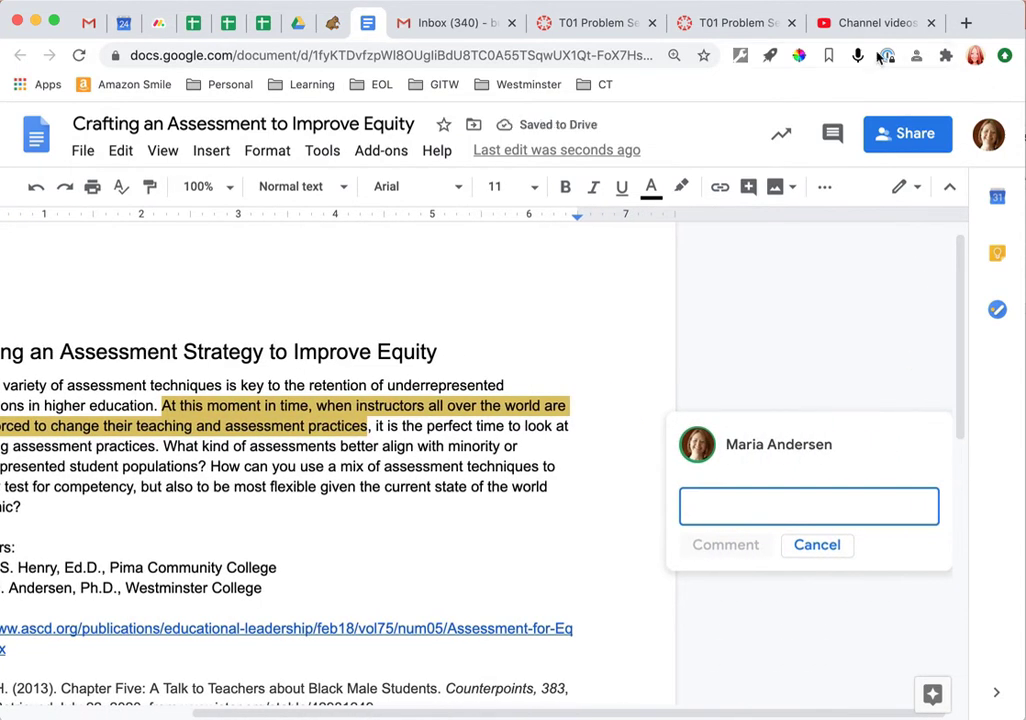
left_click(858, 56)
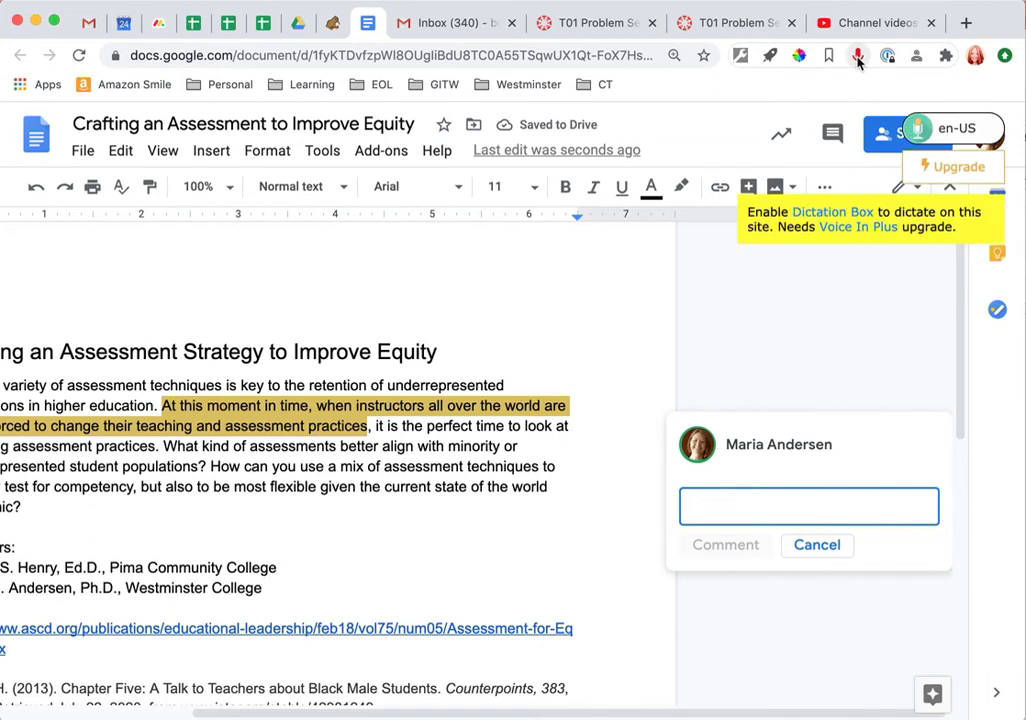